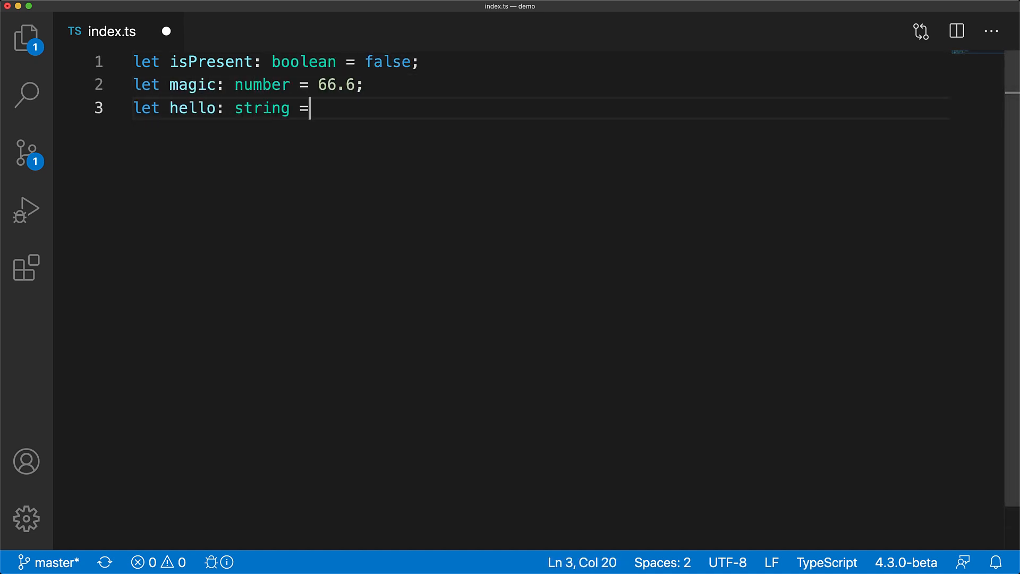
Finish the 'world' string declaration and add typed undefined, null, symbol and bigint variables, then begin a car object
type("'world';")
type("let car = { company: 'ford', model: 'mustang")
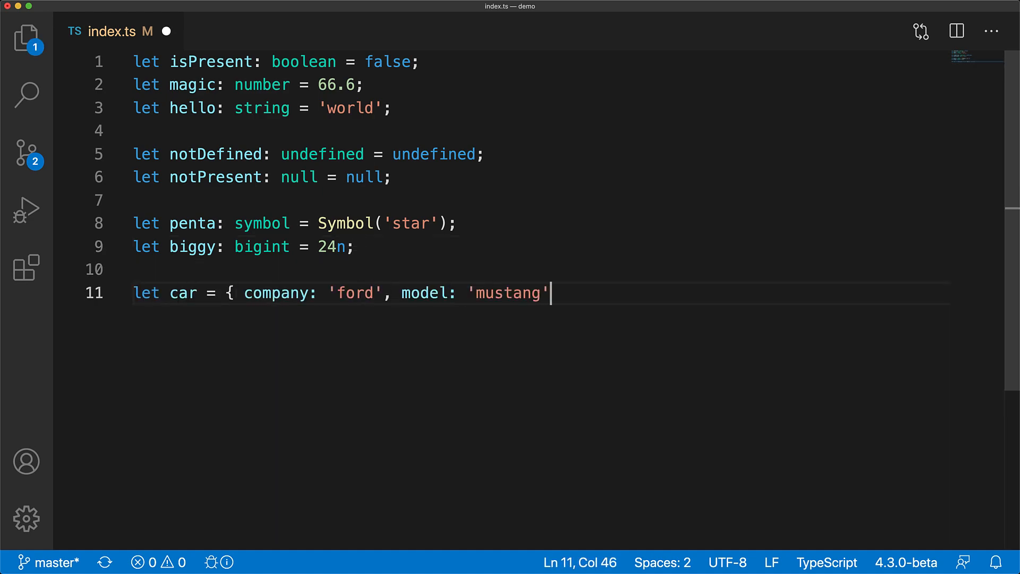
Close the car object, add a person object, and declare an untyped iTakeNonPrimitivesOnly variable
type("};")
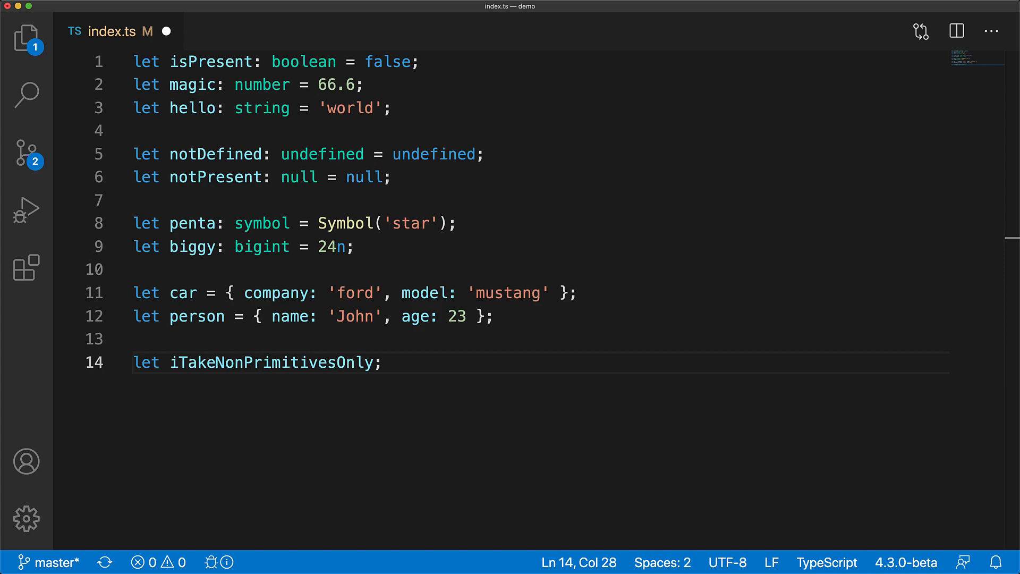
Add four iTakeNonPrimitivesOnly assignments and annotate the variable with ': object', flagging magic and hello
type("iTakeNonPrimitivesOnly = hello;  // Error")
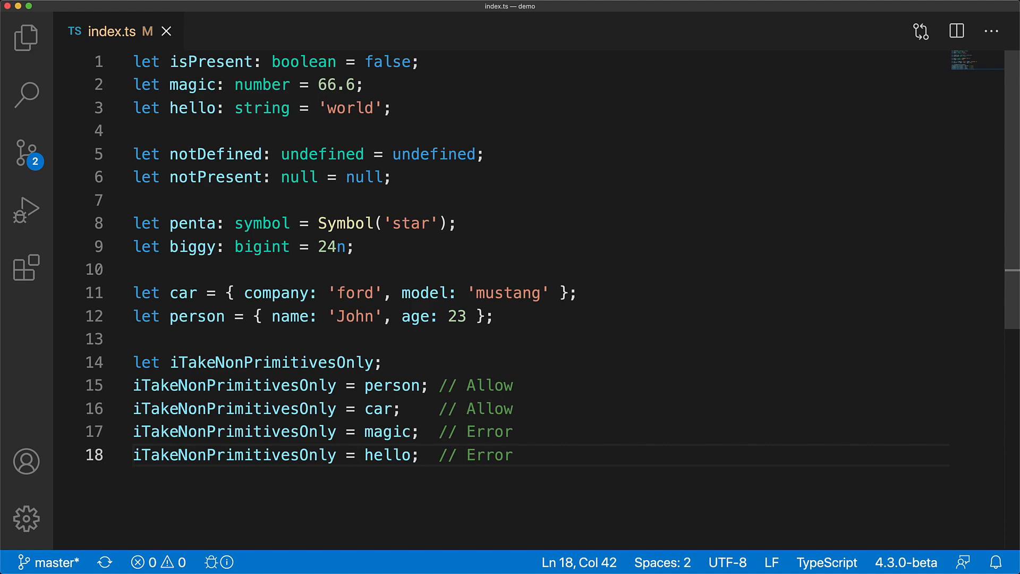
type(": object")
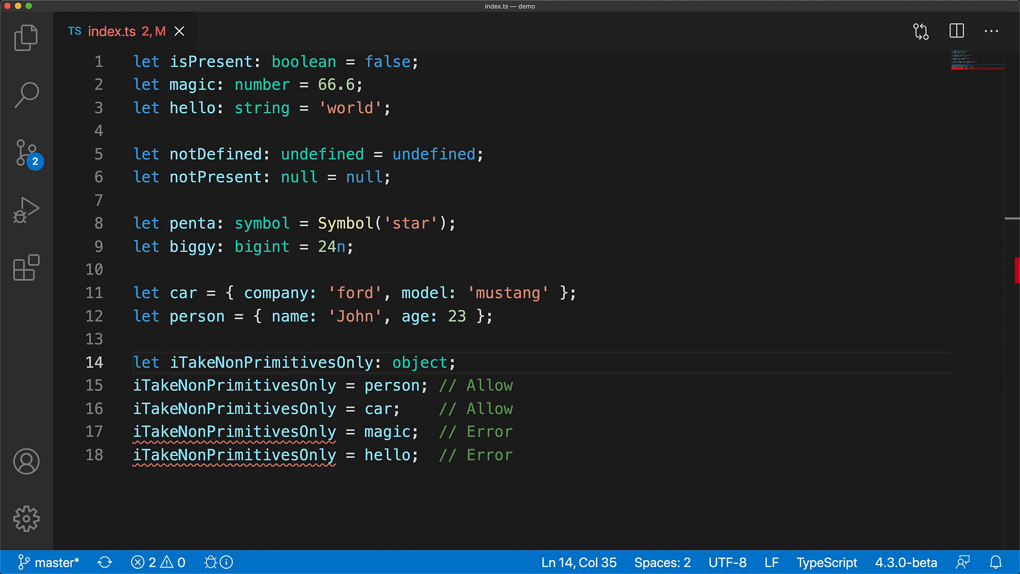
Delete the earlier examples, keep car and person, and declare objectToValue as a new WeakMap
double_click(507, 293)
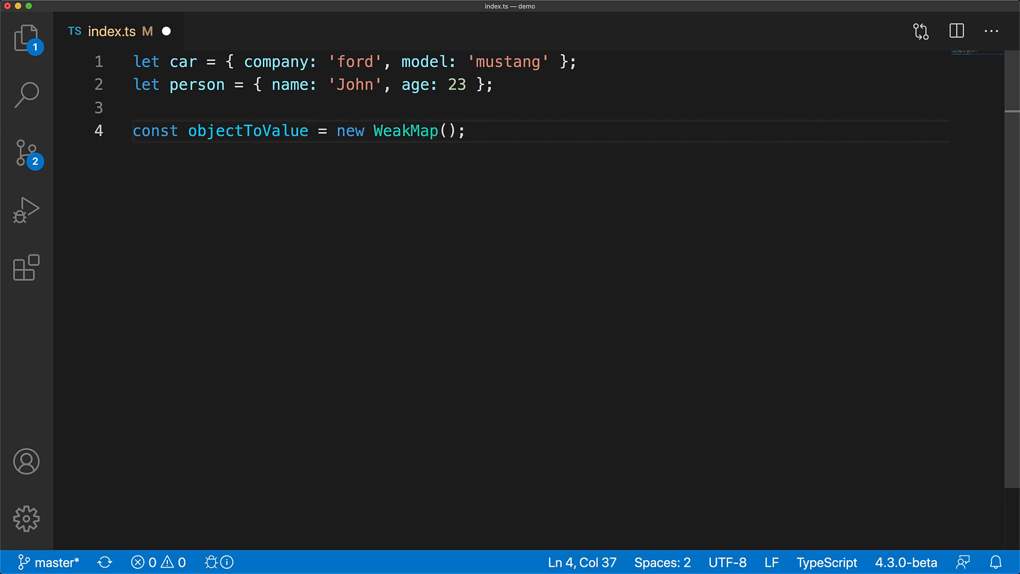
Call objectToValue.set for car with 50000, person with Infinity, and numeric key 456 with 123
type("objectToValue.set(car, 50000")
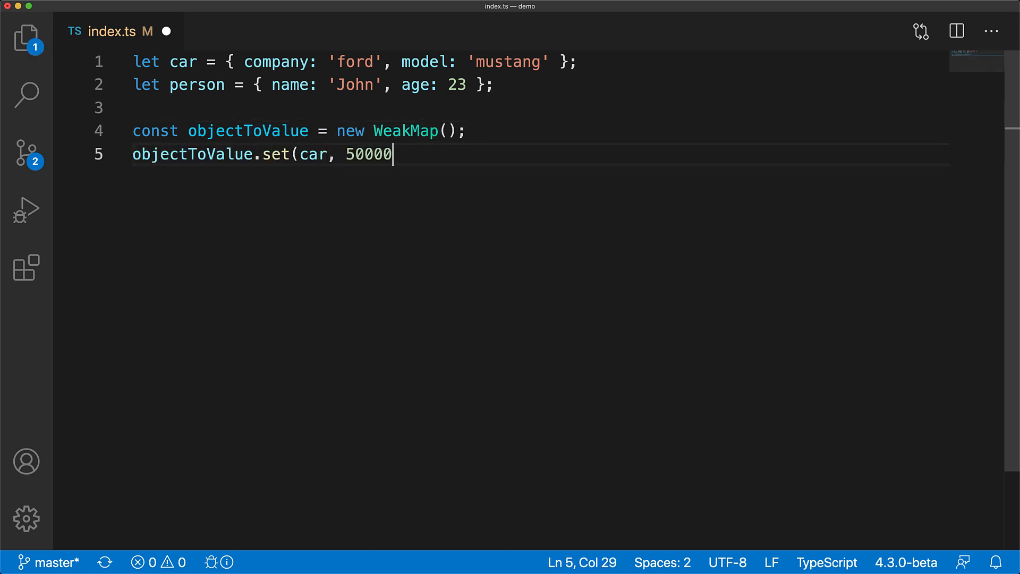
type(");")
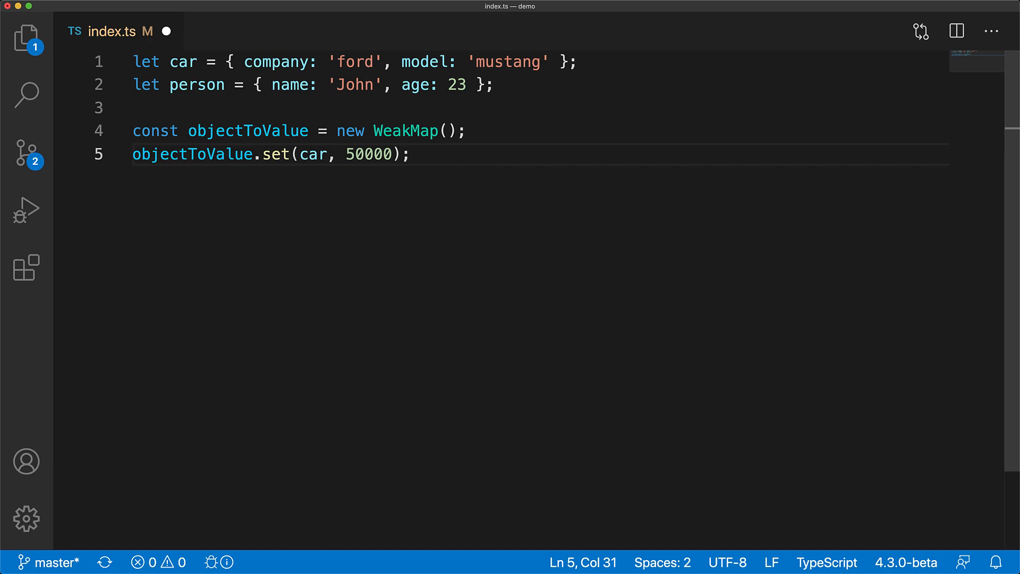
type("objectToValue.set(person, Infin")
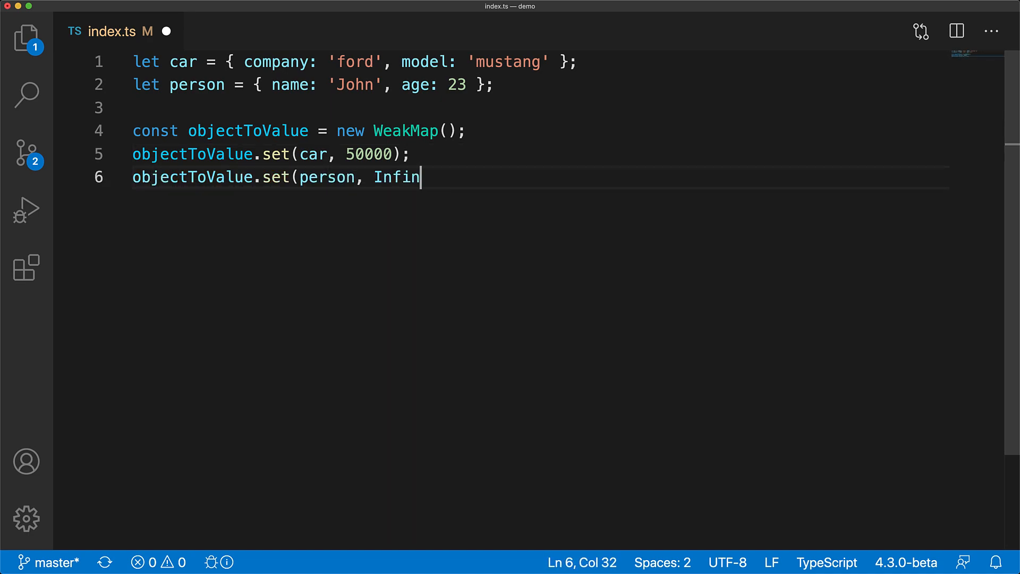
type("ity);")
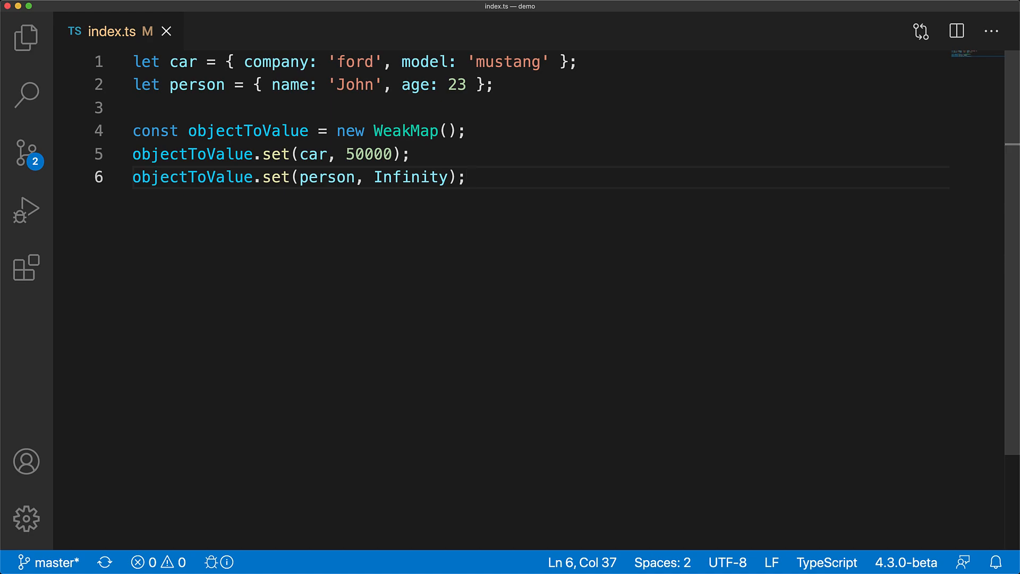
type("objectToValue.set(456, 123);")
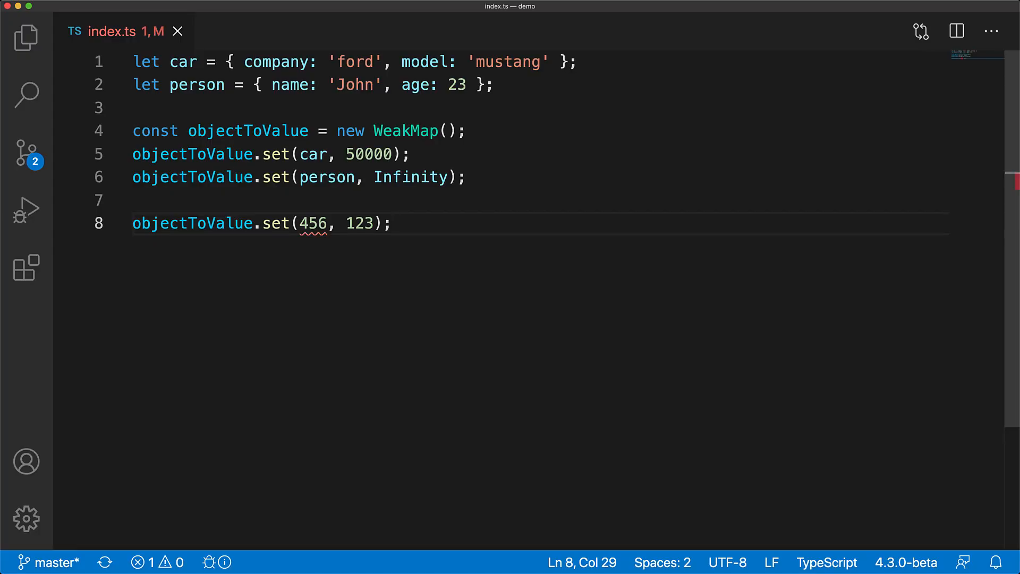
mouse_move(314, 223)
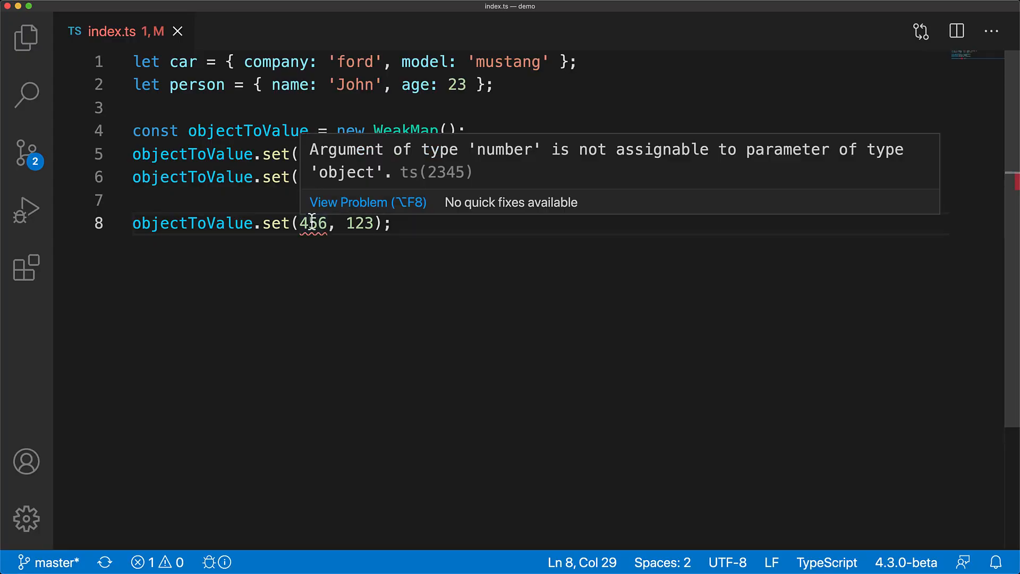